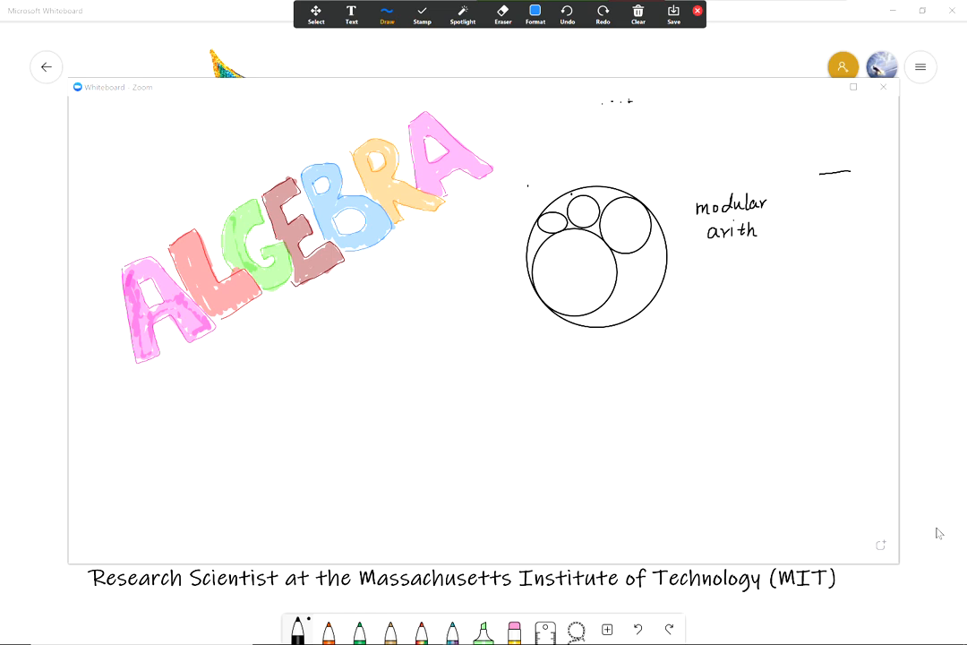
Finish 'modular arithmetic', cross out the first 1 of 5+6=11, and write and underline 3+9=2.
{"action": "type", "text": "metic"}
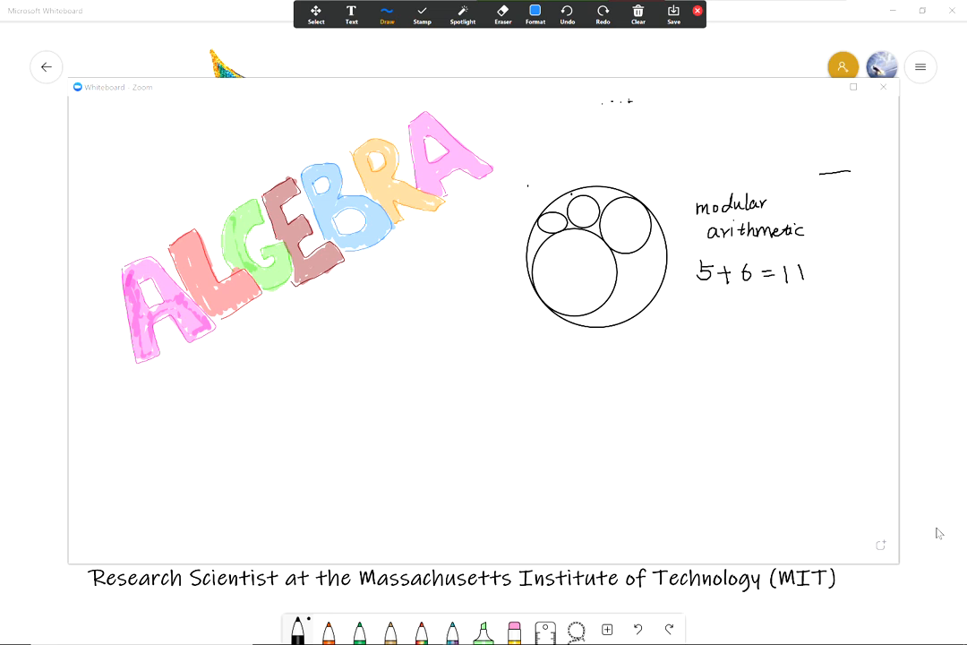
{"action": "left_click_drag", "start_coordinate": [776, 265], "coordinate": [792, 286]}
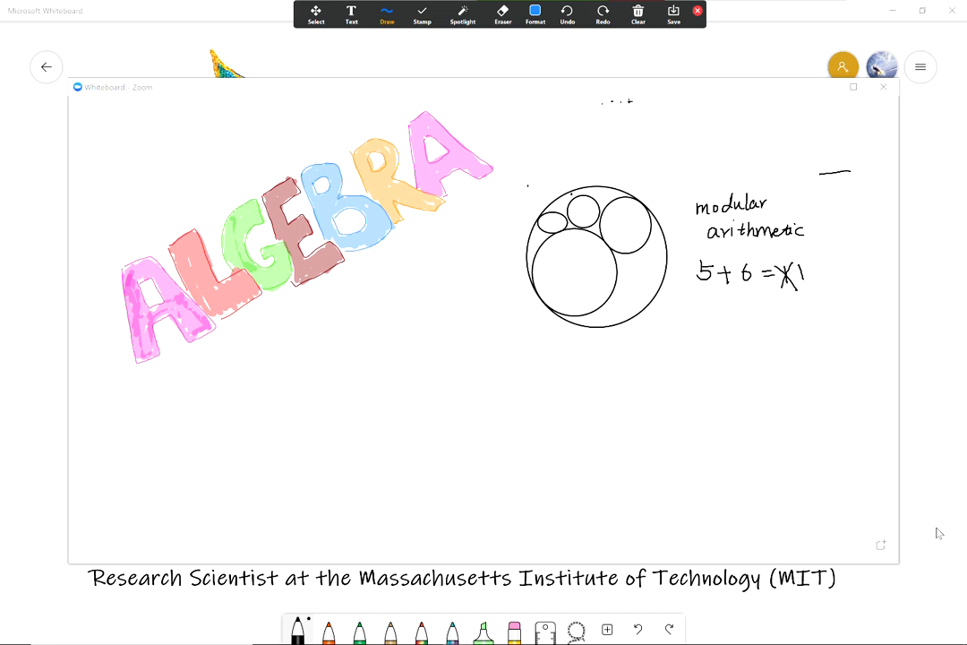
{"action": "type", "text": "3 + 9 = 2"}
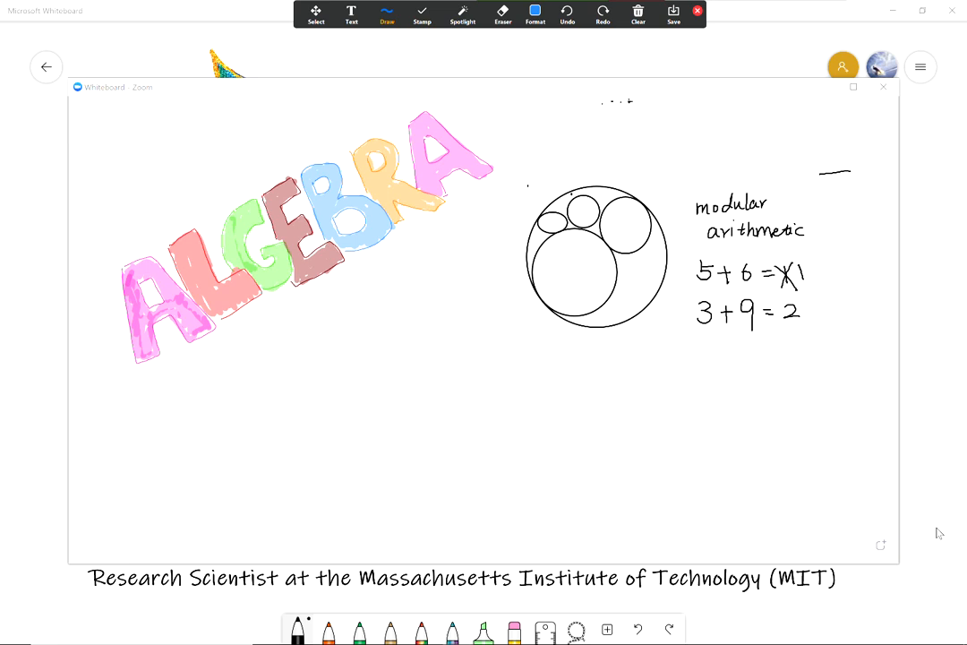
{"action": "left_click_drag", "start_coordinate": [679, 333], "coordinate": [801, 336]}
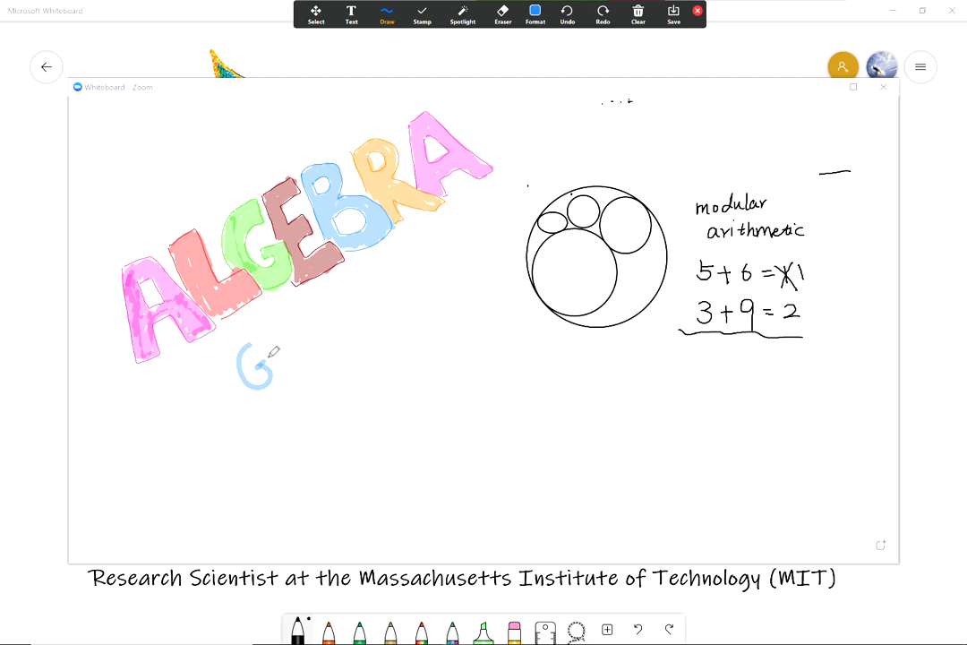
Handwrite GEOMETRY diagonally in light blue below the ALGEBRA lettering.
{"action": "left_click_drag", "start_coordinate": [251, 367], "coordinate": [421, 264]}
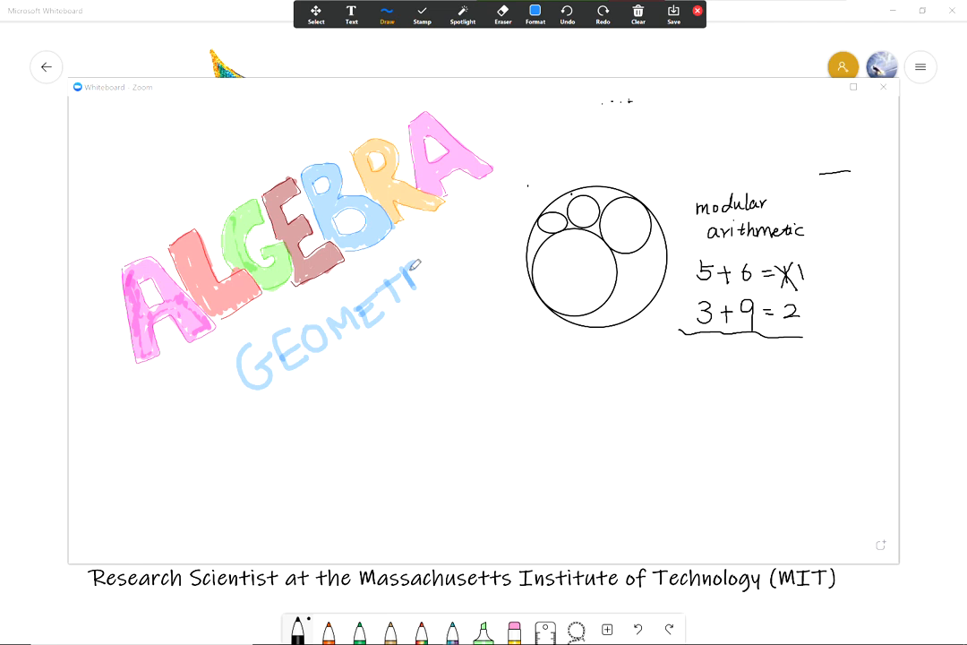
{"action": "left_click_drag", "start_coordinate": [420, 273], "coordinate": [464, 246]}
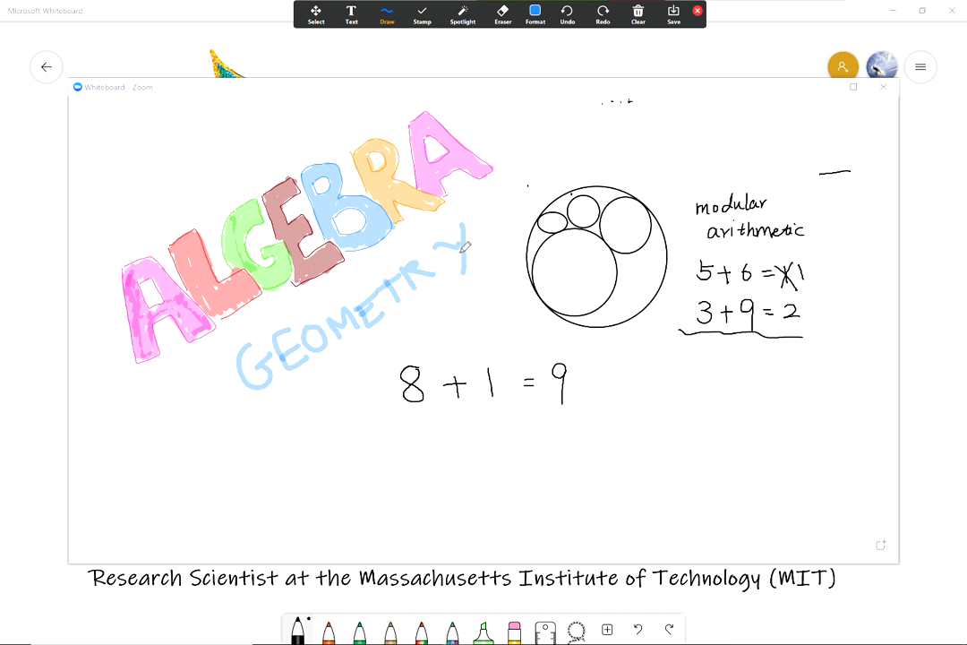
Handwrite the equation 8 + 1 = 9 in black beneath GEOMETRY.
{"action": "left_click_drag", "start_coordinate": [403, 439], "coordinate": [421, 461]}
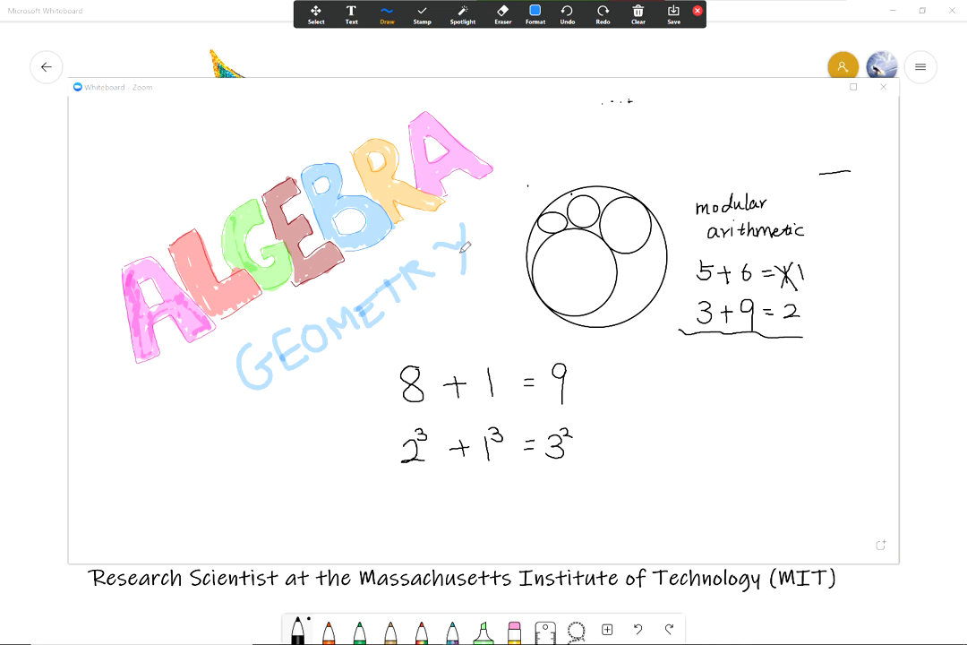
Write 2³ + 1³ = 3² on the line under 8 + 1 = 9.
{"action": "left_click_drag", "start_coordinate": [359, 493], "coordinate": [407, 493]}
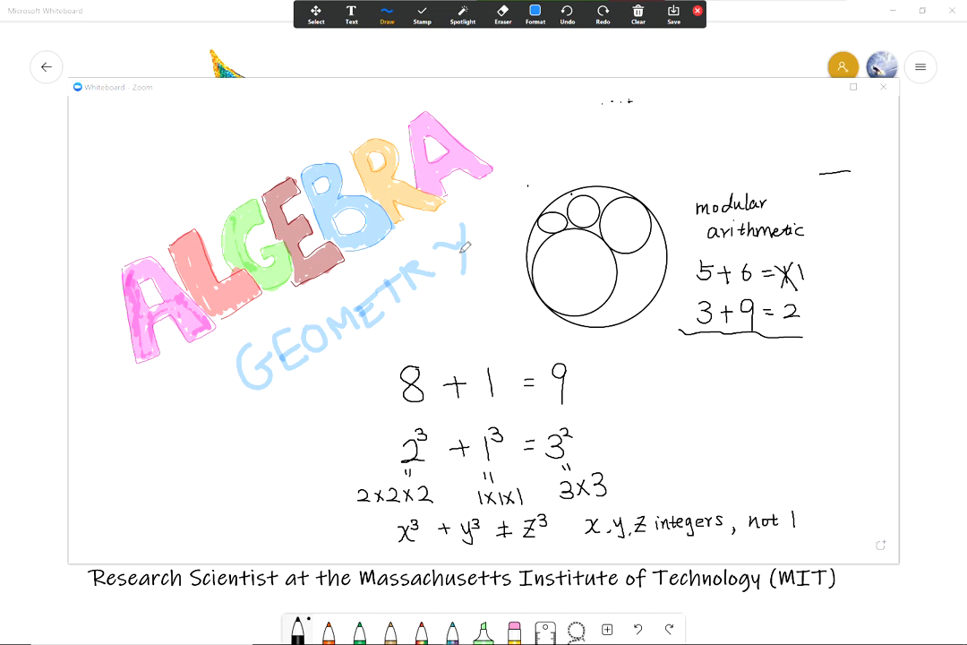
Write 2x2x2, 1x1x1, 3x3 and x³ + y³ ≠ z³ for integers x, y, z, not 1.
{"action": "left_click_drag", "start_coordinate": [546, 405], "coordinate": [573, 406]}
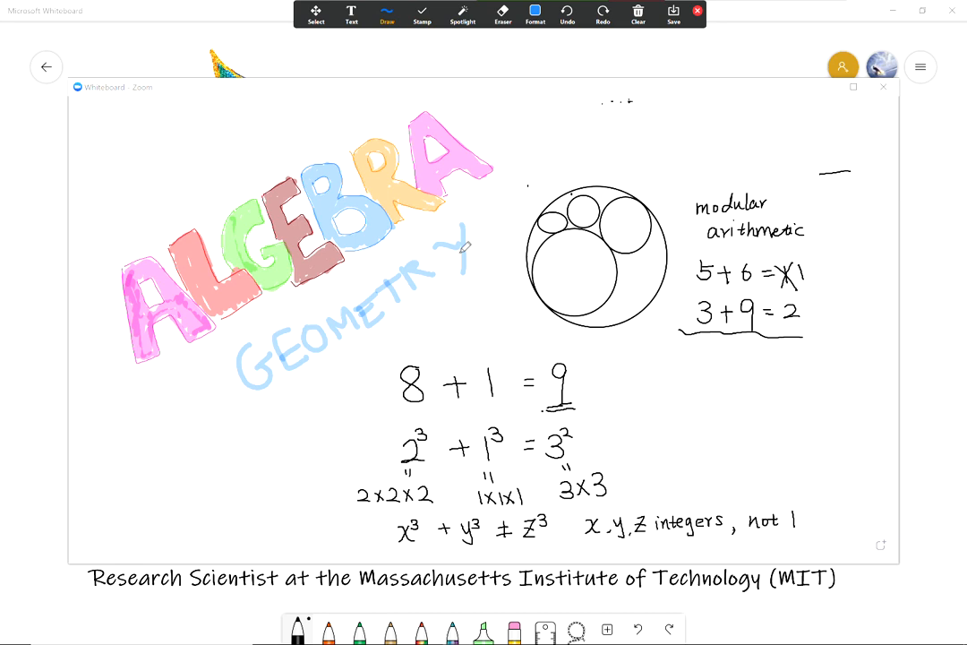
Draw a short stroke under the 9 of 8 + 1 = 9.
{"action": "left_click_drag", "start_coordinate": [652, 371], "coordinate": [660, 402]}
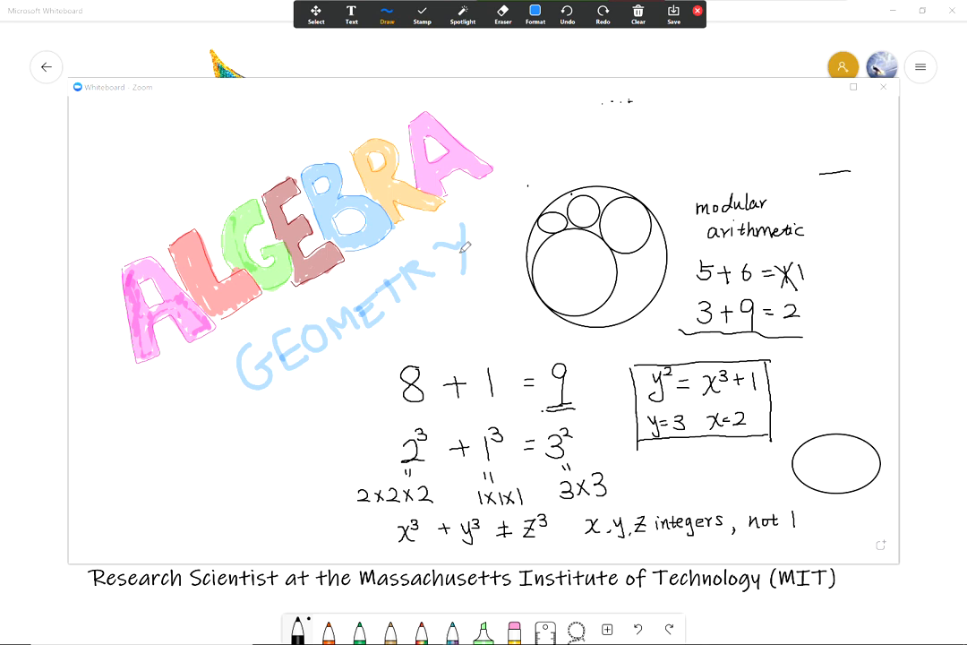
Sketch the donut's inner hole curve inside the oval beside the boxed y² = x³ + 1.
{"action": "left_click_drag", "start_coordinate": [822, 460], "coordinate": [840, 464]}
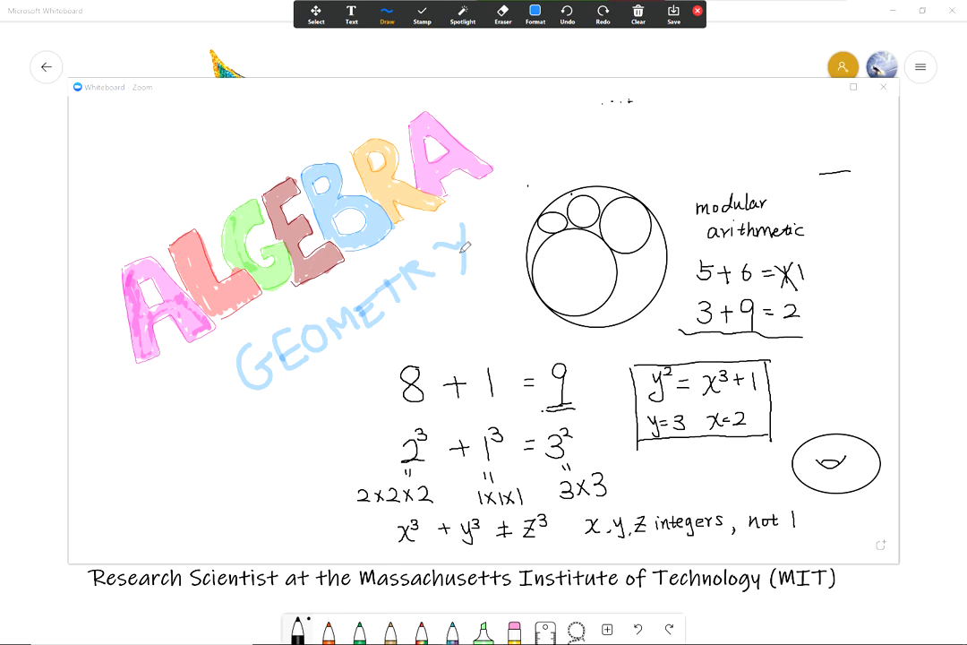